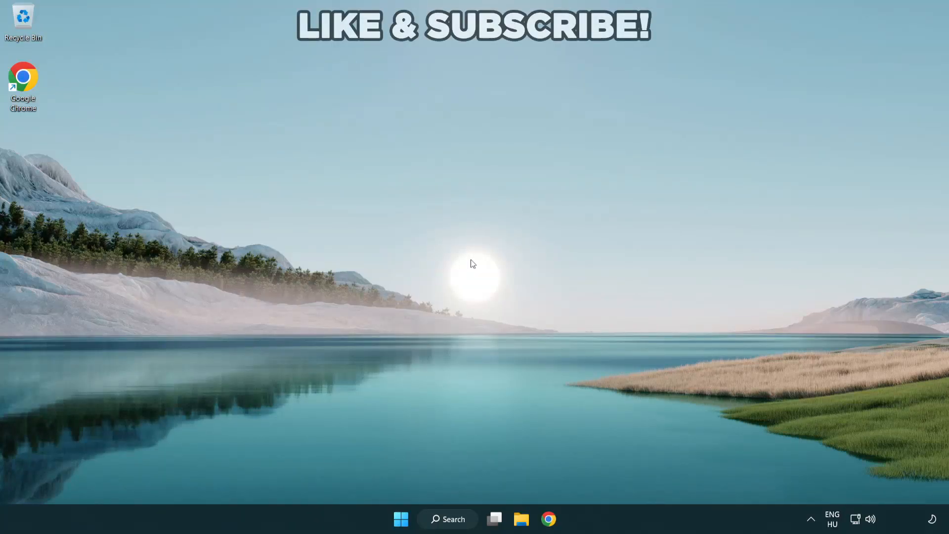
{"action": "mouse_move", "coordinate": [526, 306]}
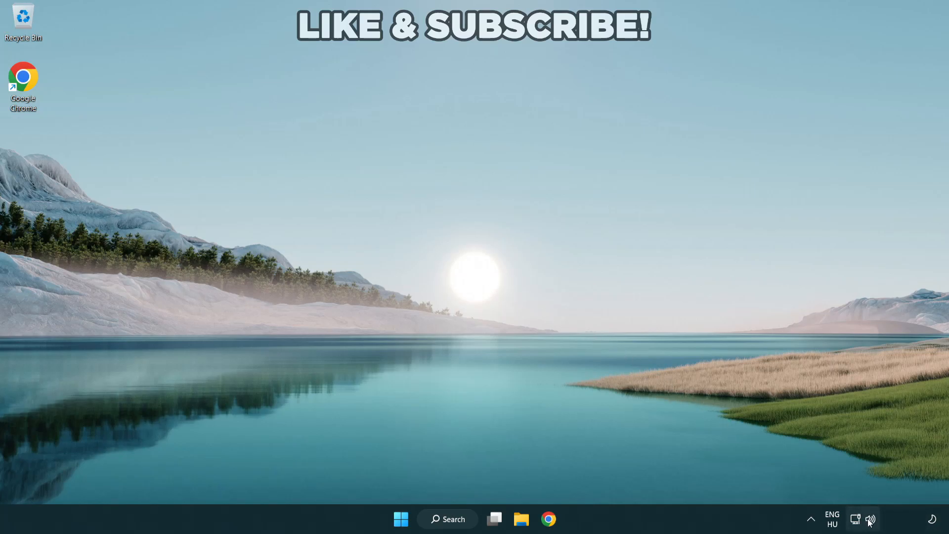
Check the available audio output devices from the taskbar quick settings volume control
{"action": "left_click", "coordinate": [870, 519]}
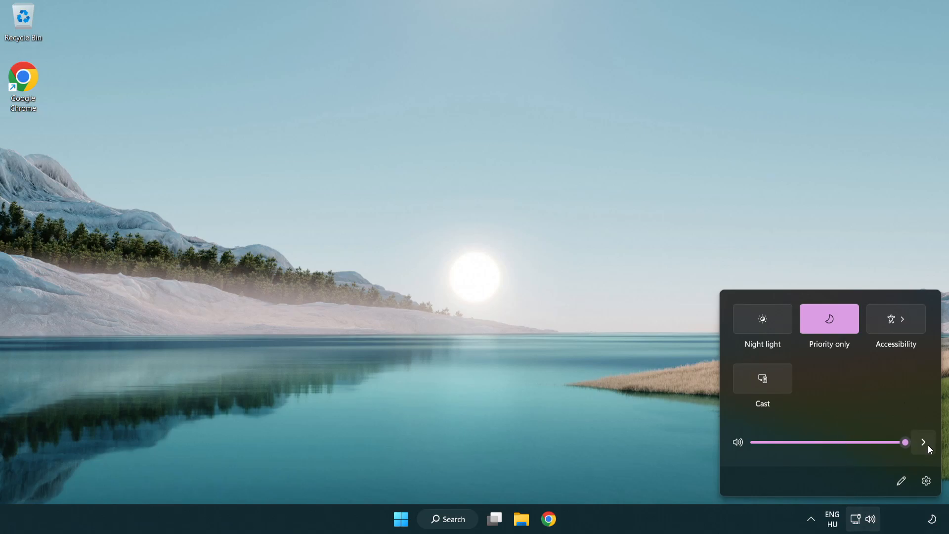
{"action": "mouse_move", "coordinate": [923, 441]}
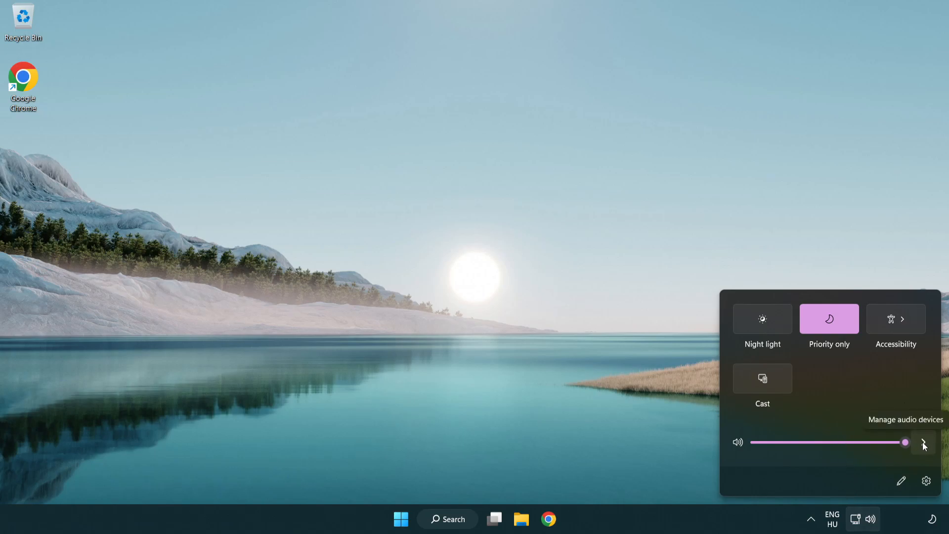
{"action": "left_click", "coordinate": [924, 441]}
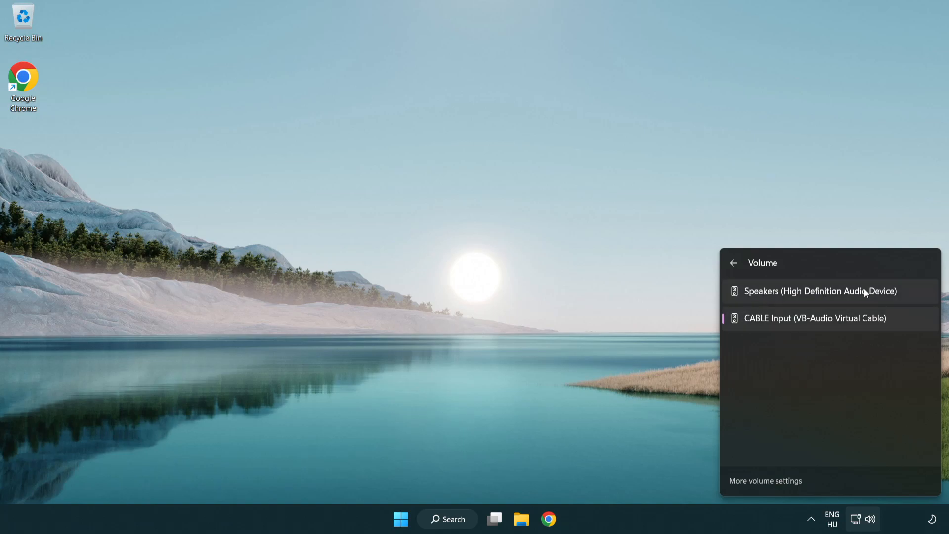
{"action": "mouse_move", "coordinate": [911, 298]}
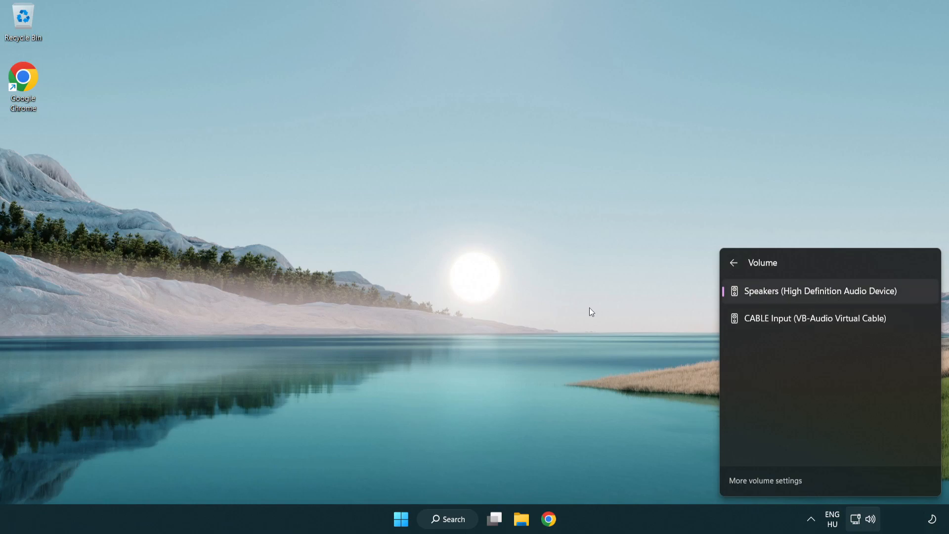
{"action": "left_click", "coordinate": [496, 284]}
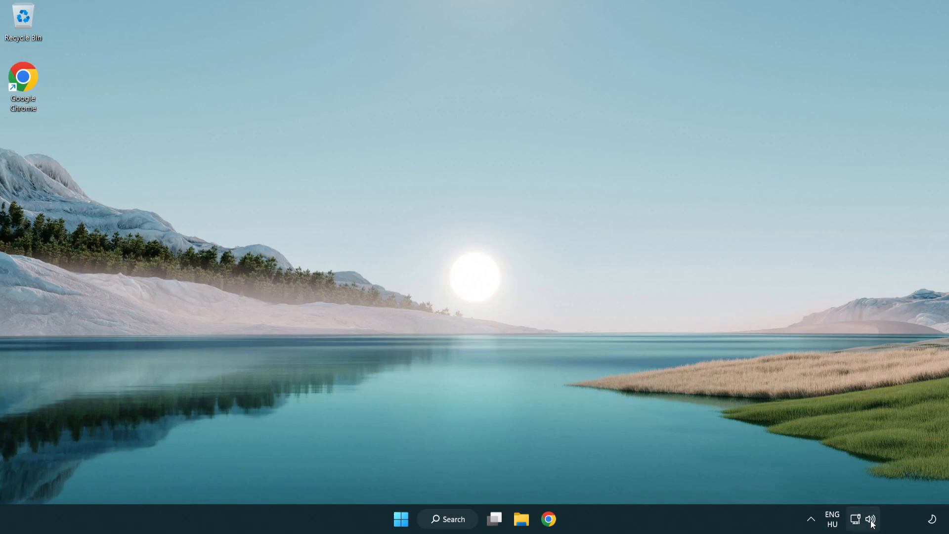
Reset sound devices and app volumes to recommended defaults in the Volume mixer and close Settings
{"action": "right_click", "coordinate": [870, 519]}
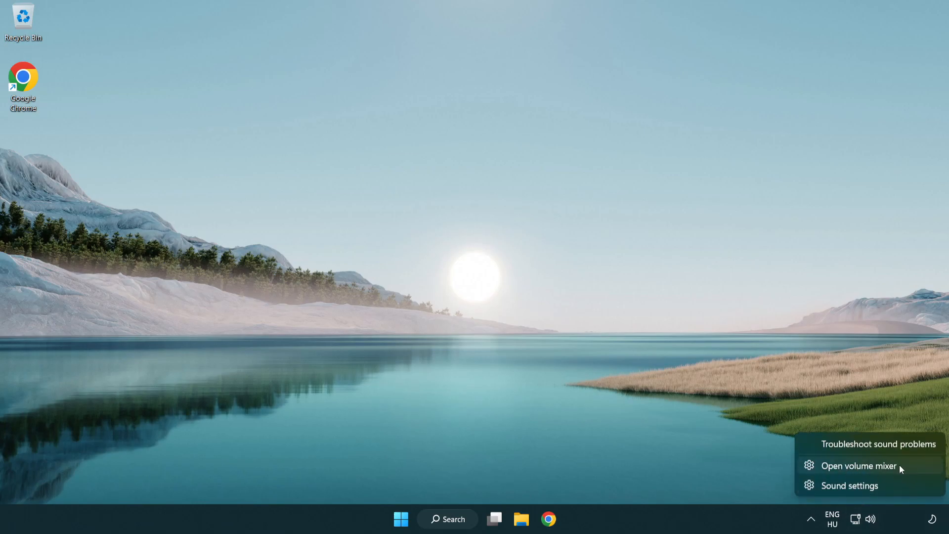
{"action": "left_click", "coordinate": [858, 466]}
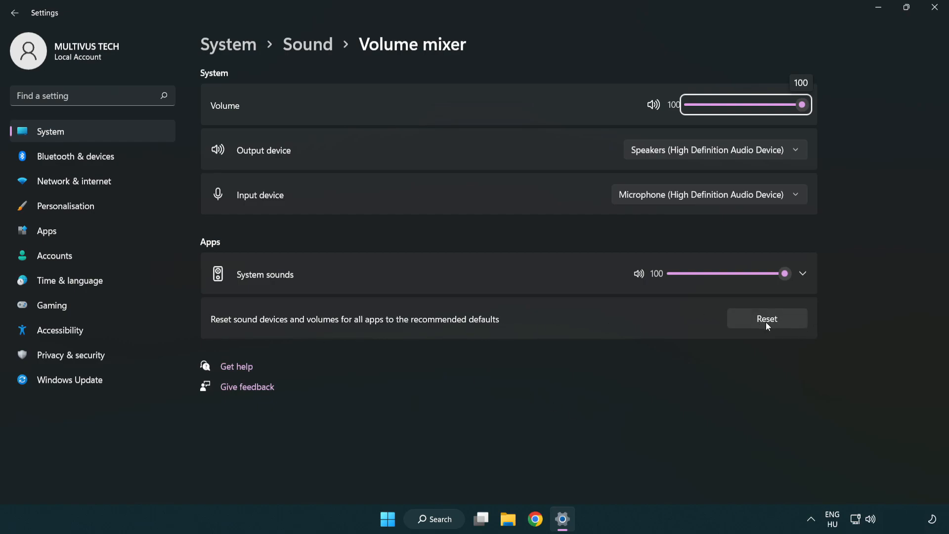
{"action": "left_click", "coordinate": [766, 319]}
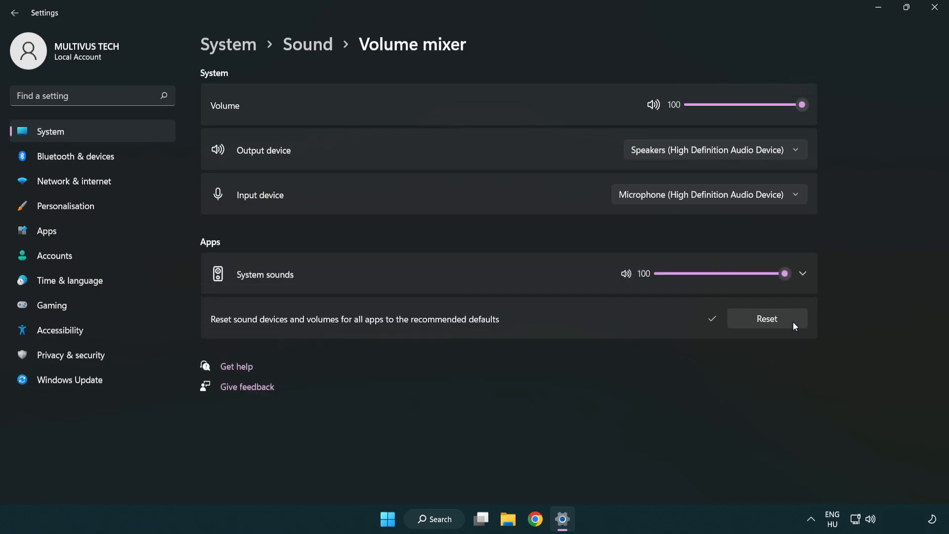
{"action": "mouse_move", "coordinate": [721, 339]}
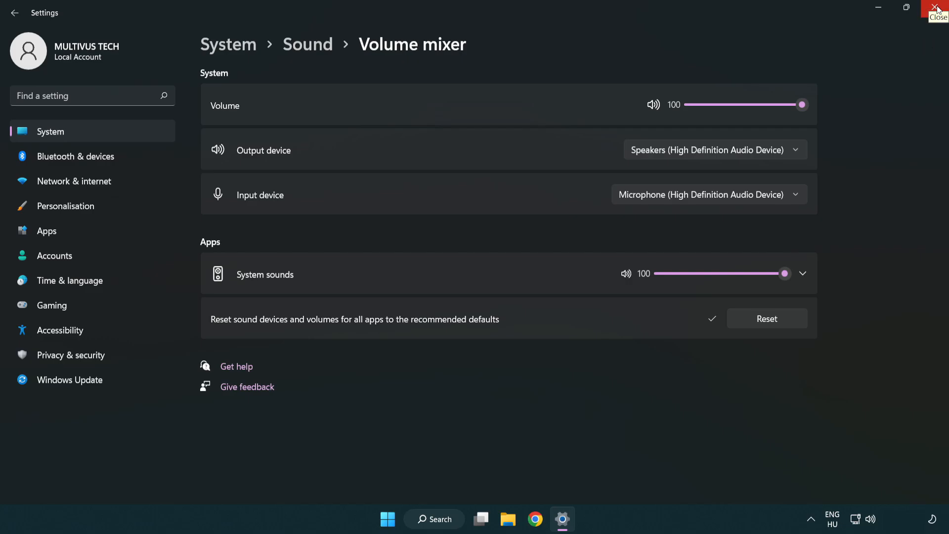
{"action": "left_click", "coordinate": [937, 9]}
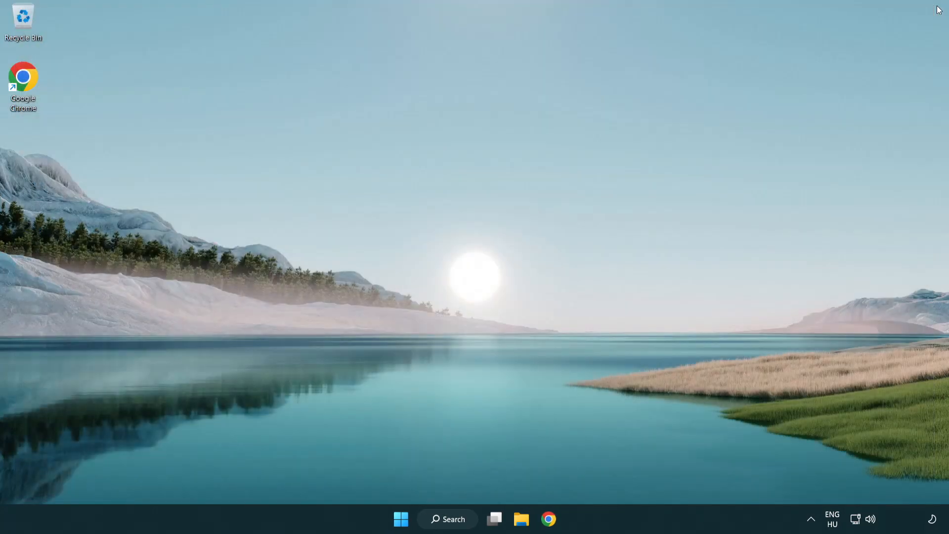
{"action": "mouse_move", "coordinate": [870, 519]}
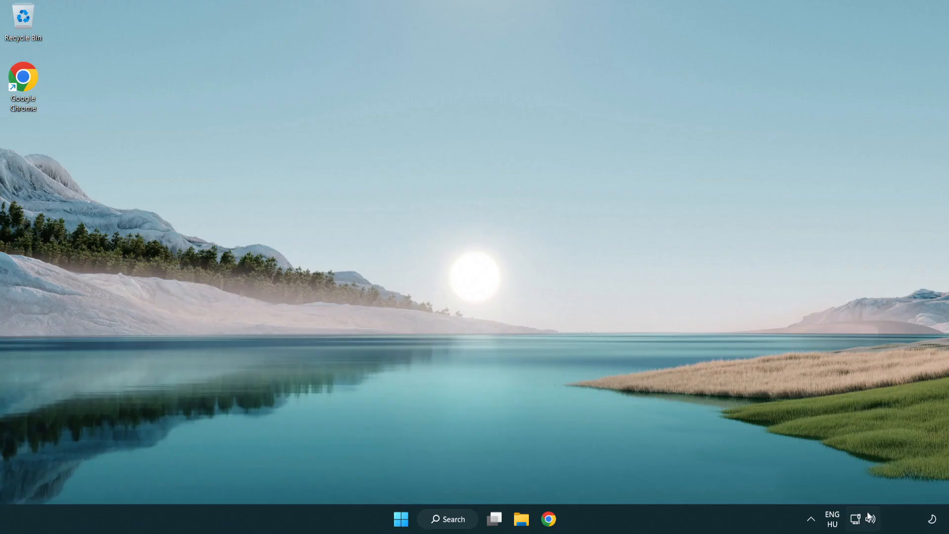
Open the Sound settings page from the speaker tray icon and scroll down to the Advanced section
{"action": "right_click", "coordinate": [870, 519]}
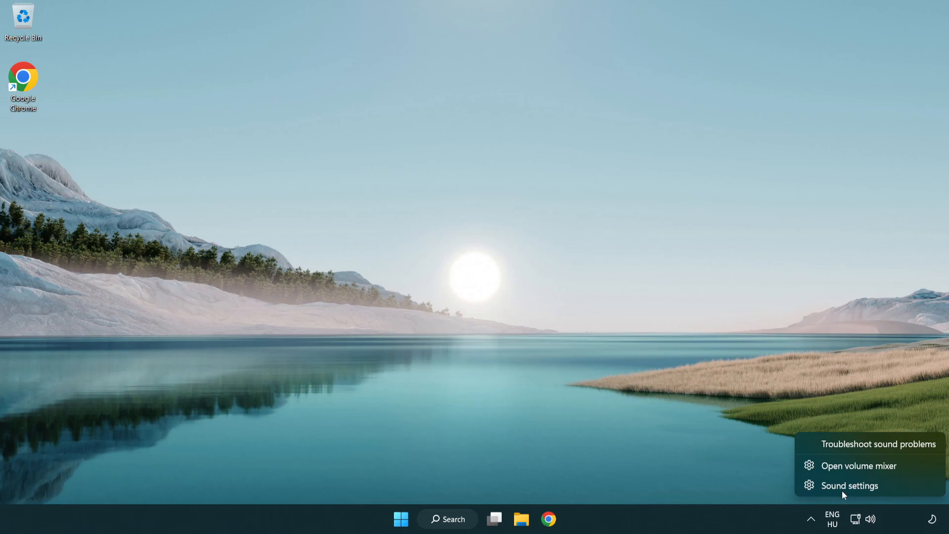
{"action": "mouse_move", "coordinate": [907, 492]}
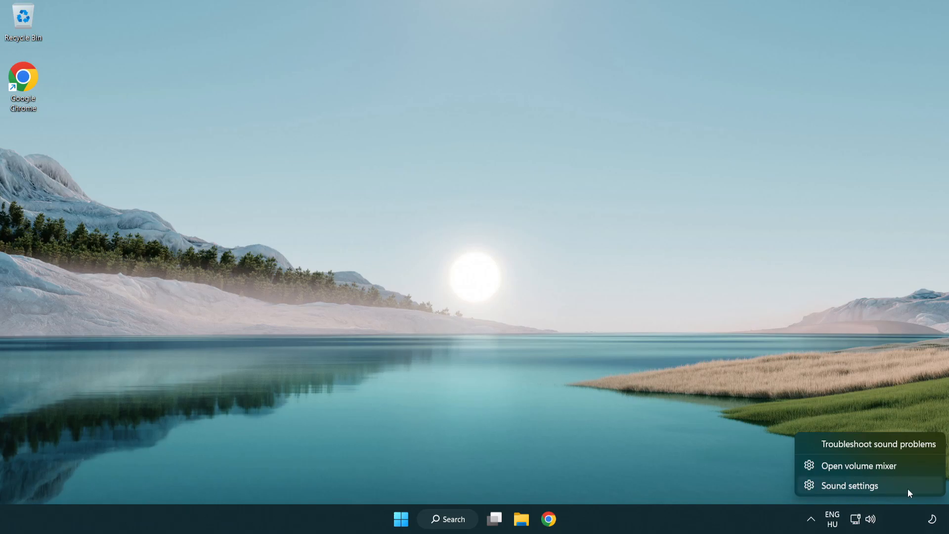
{"action": "left_click", "coordinate": [848, 485]}
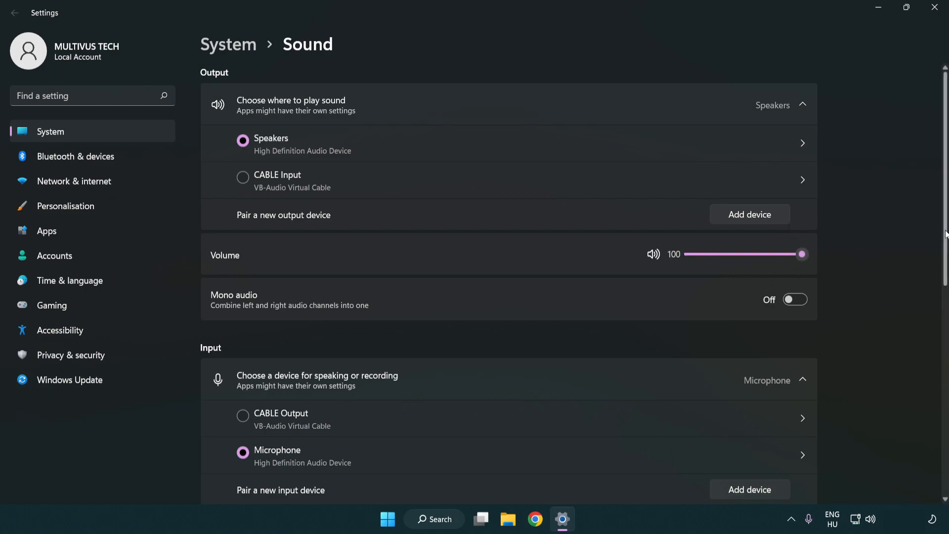
{"action": "scroll", "scroll_direction": "down", "scroll_amount": 3}
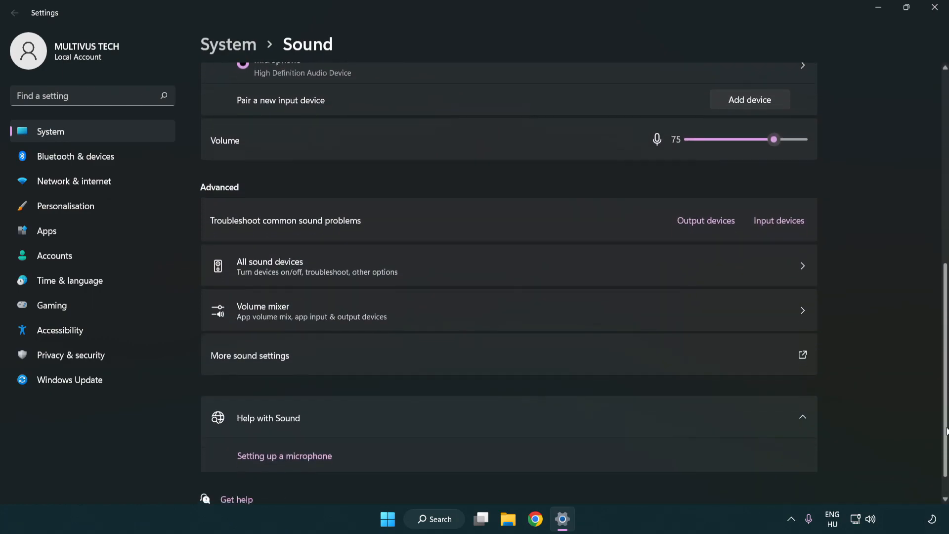
{"action": "scroll", "scroll_direction": "down", "scroll_amount": 3}
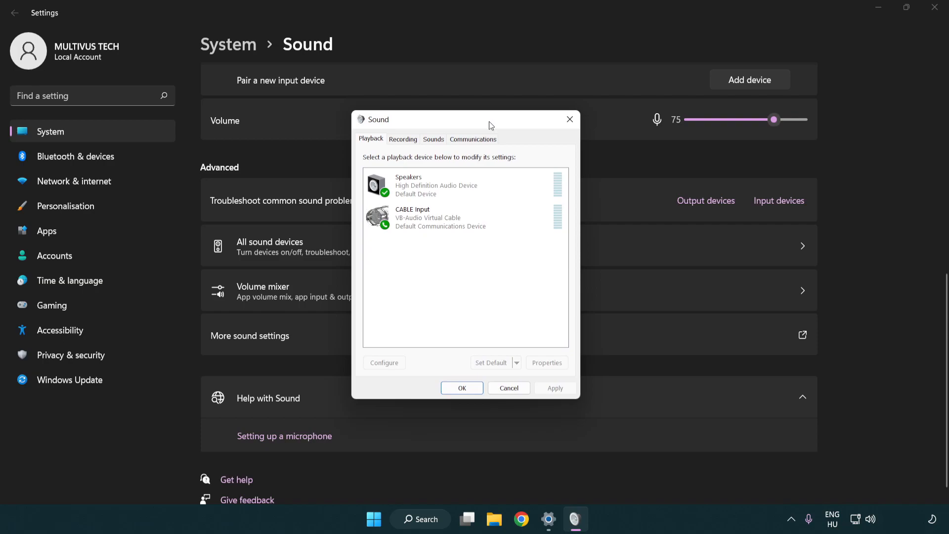
Disable the CABLE Input playback device and bring up the options for Speakers
{"action": "left_click", "coordinate": [441, 219]}
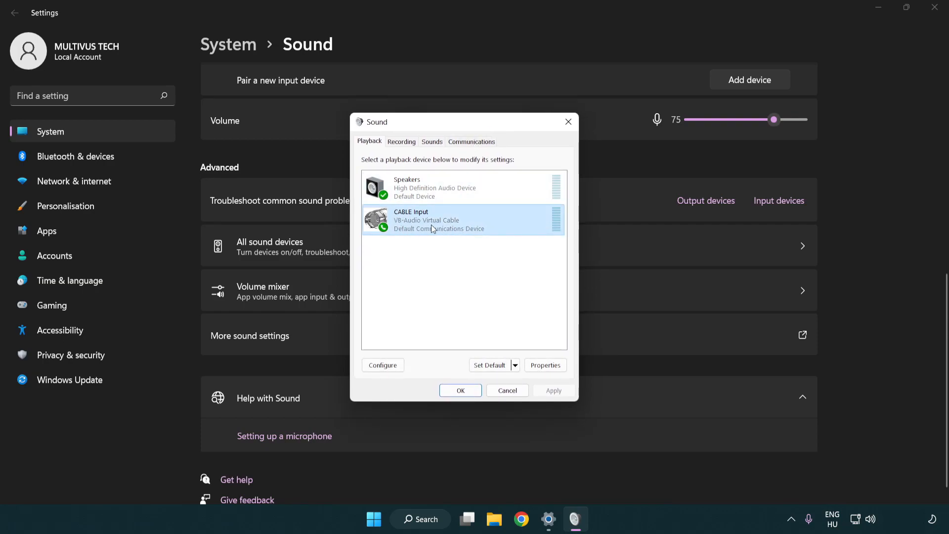
{"action": "right_click", "coordinate": [433, 219]}
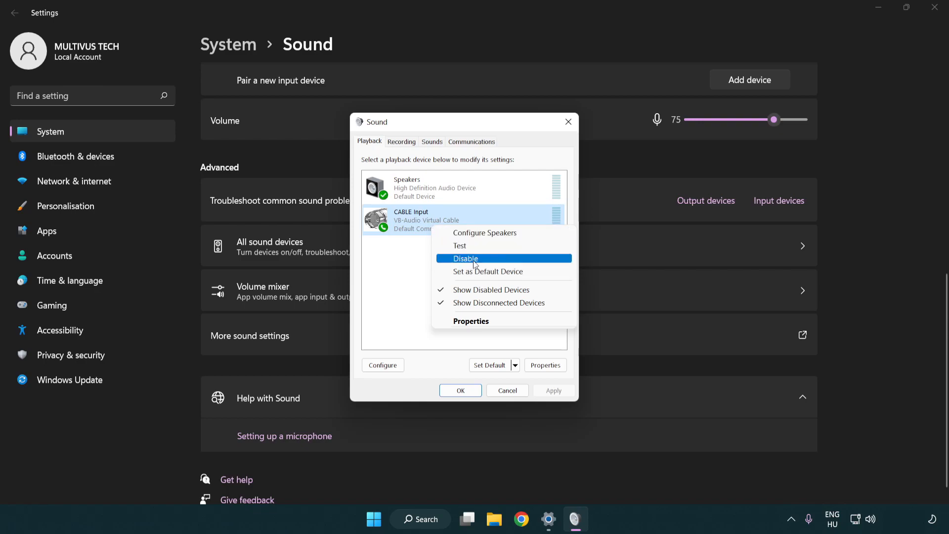
{"action": "left_click", "coordinate": [465, 258]}
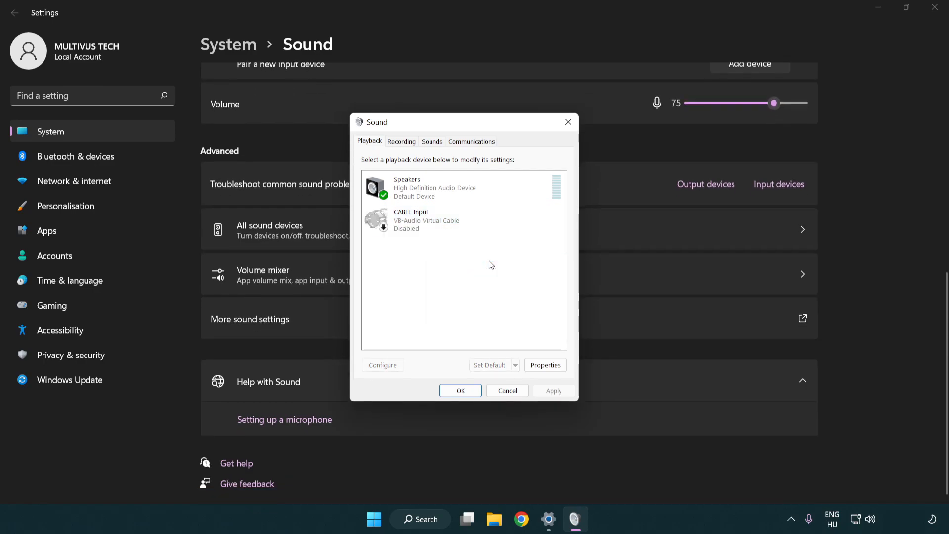
{"action": "left_click", "coordinate": [434, 188]}
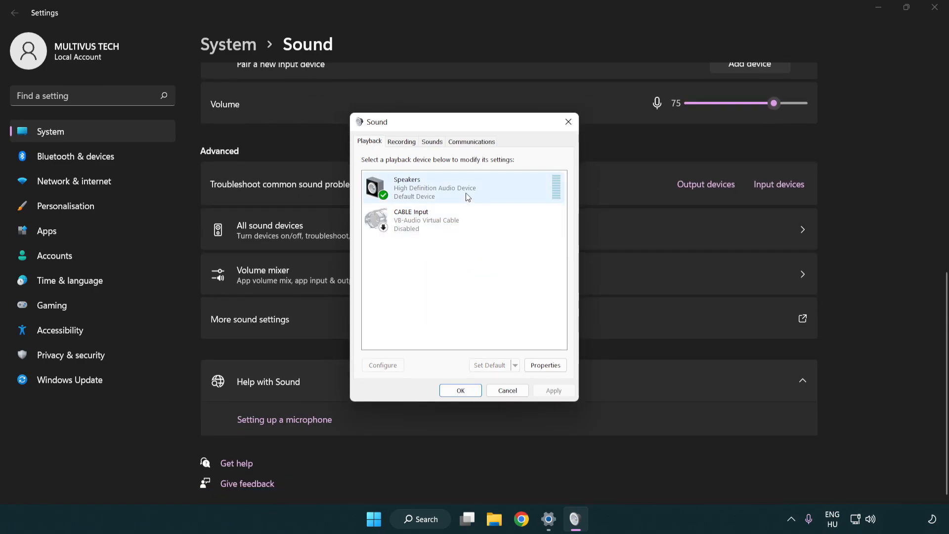
{"action": "right_click", "coordinate": [435, 188]}
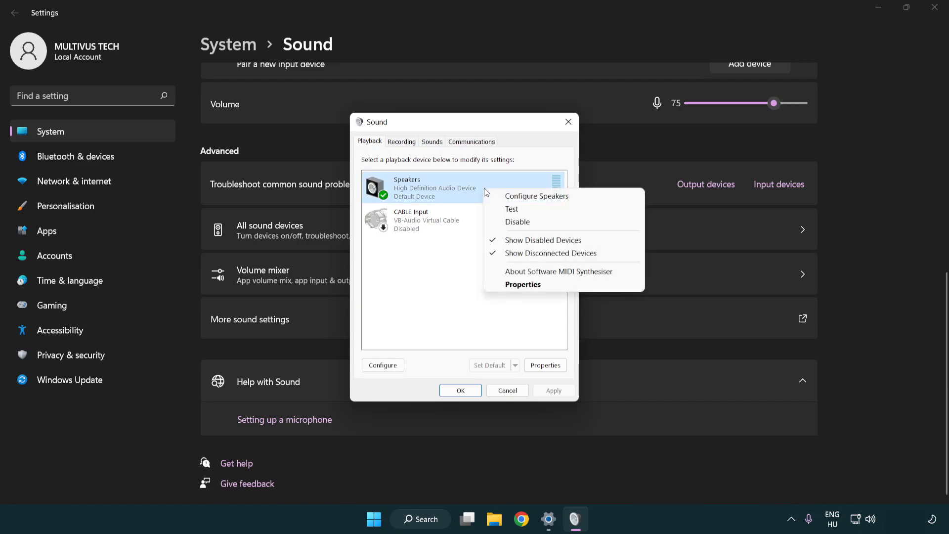
{"action": "mouse_move", "coordinate": [536, 195]}
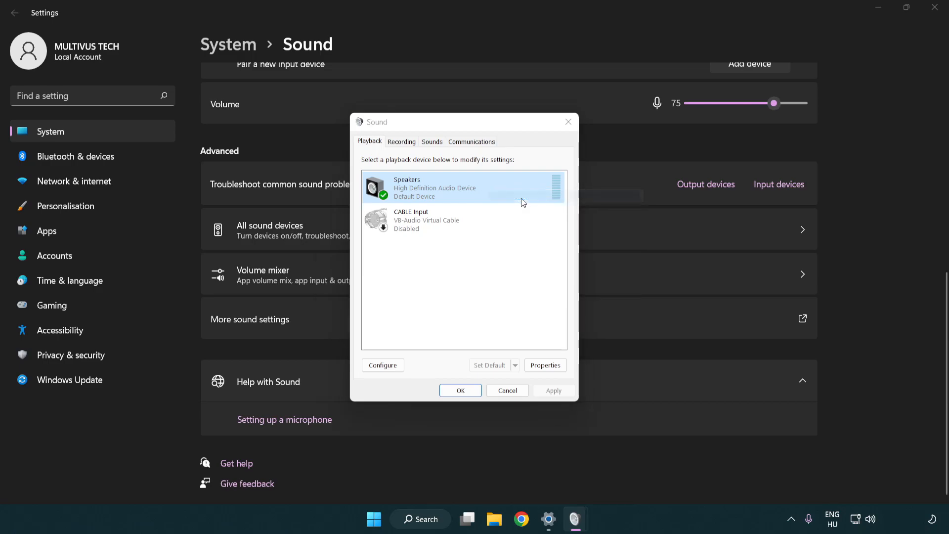
Configure Speakers as 7.1 Surround with full-range front and surround speakers
{"action": "left_click", "coordinate": [382, 365]}
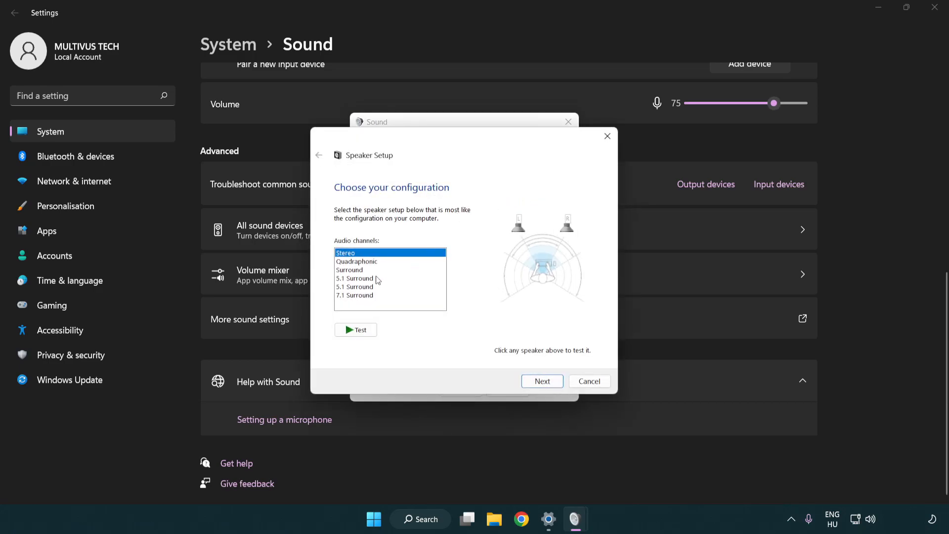
{"action": "left_click", "coordinate": [355, 295]}
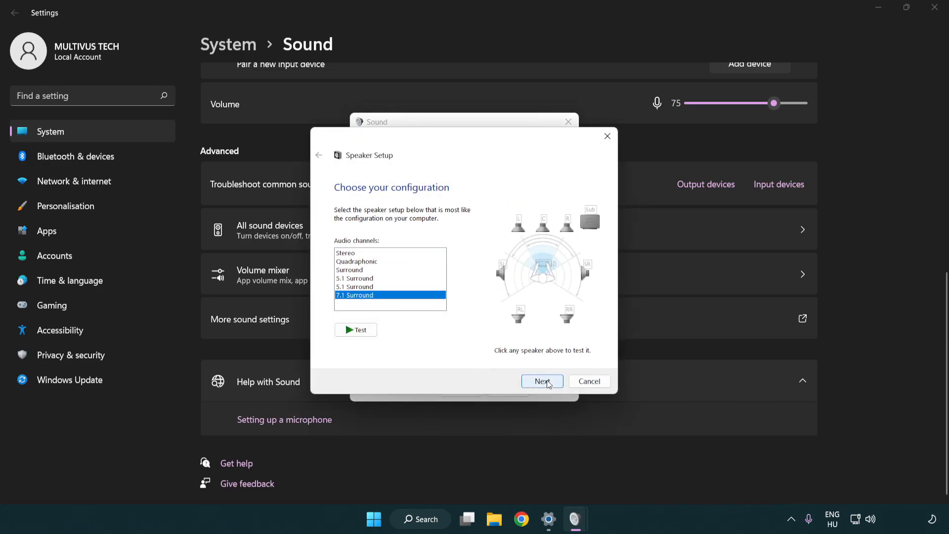
{"action": "left_click", "coordinate": [541, 381]}
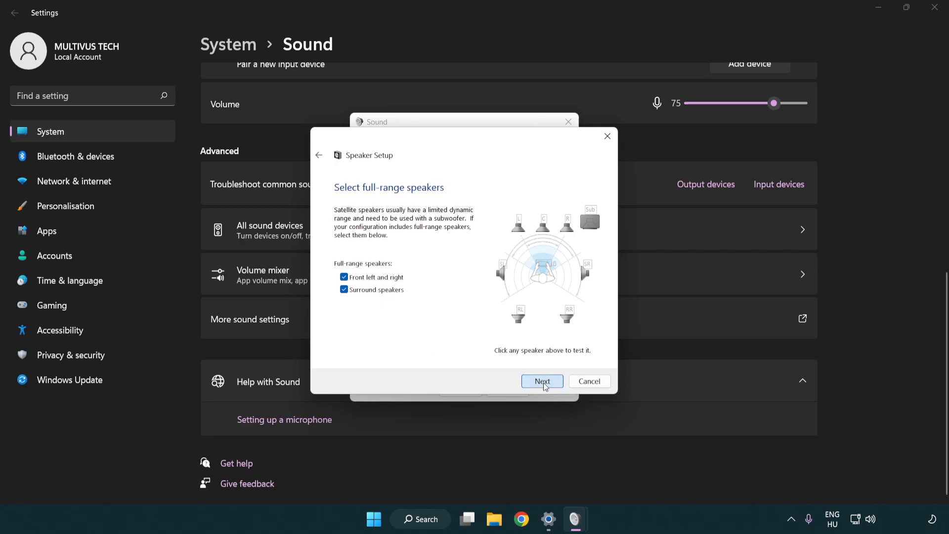
{"action": "left_click", "coordinate": [541, 381]}
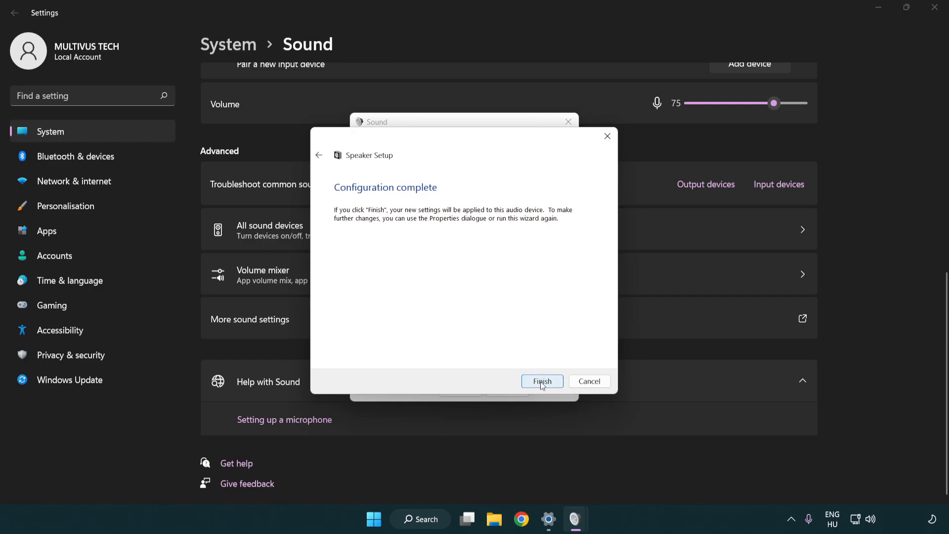
{"action": "left_click", "coordinate": [541, 381]}
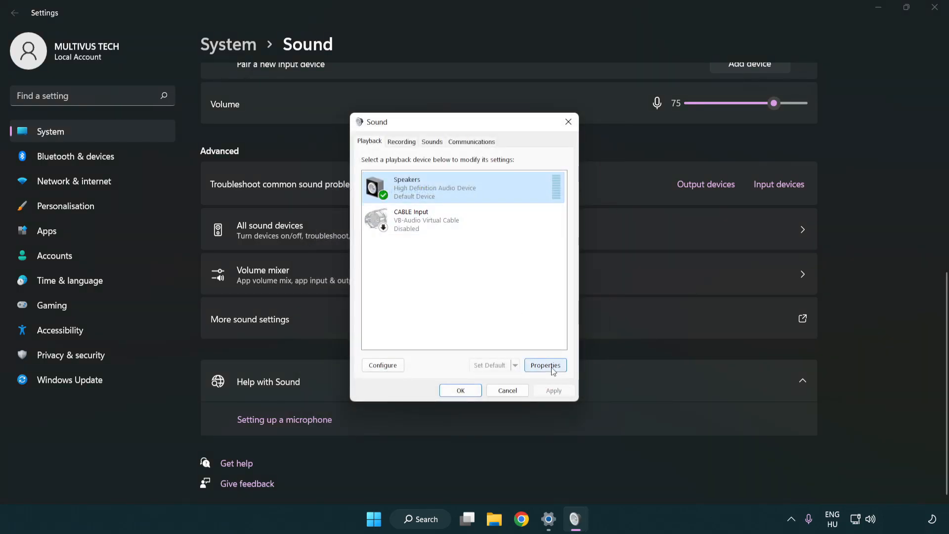
View the Speakers Properties enhancement settings where all enhancements are disabled
{"action": "left_click", "coordinate": [544, 365]}
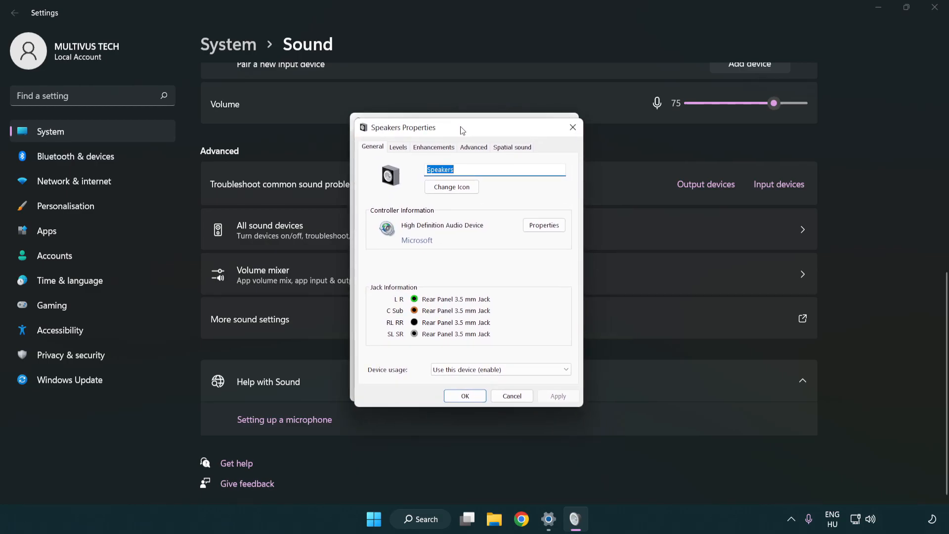
{"action": "left_click", "coordinate": [433, 147]}
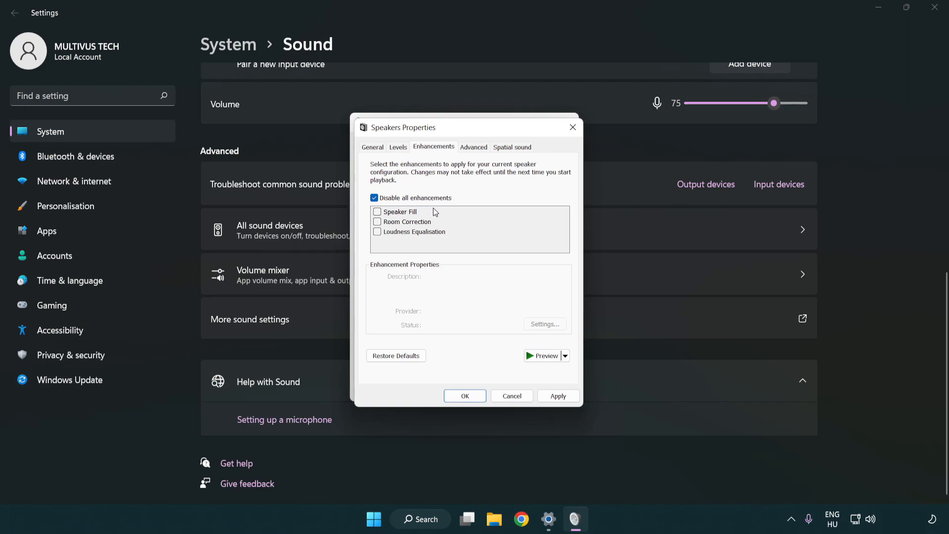
{"action": "mouse_move", "coordinate": [476, 149]}
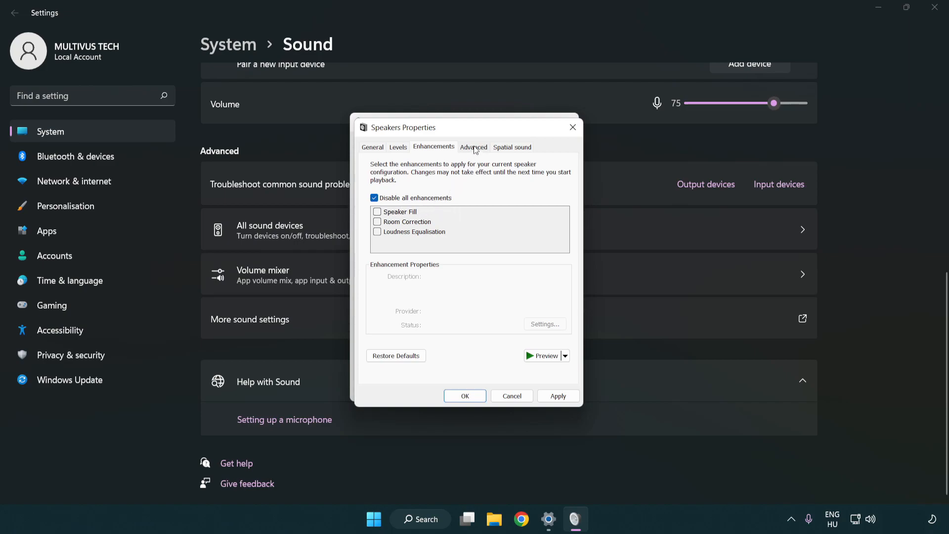
Set the Speakers default format to 16 bit, 48000 Hz (DVD Quality) and confirm both dialogs
{"action": "left_click", "coordinate": [474, 147]}
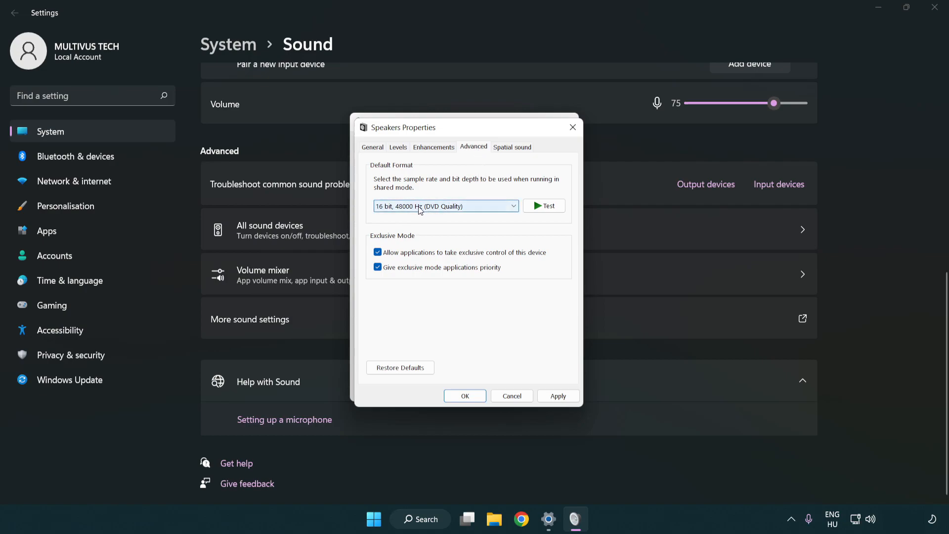
{"action": "left_click", "coordinate": [445, 205]}
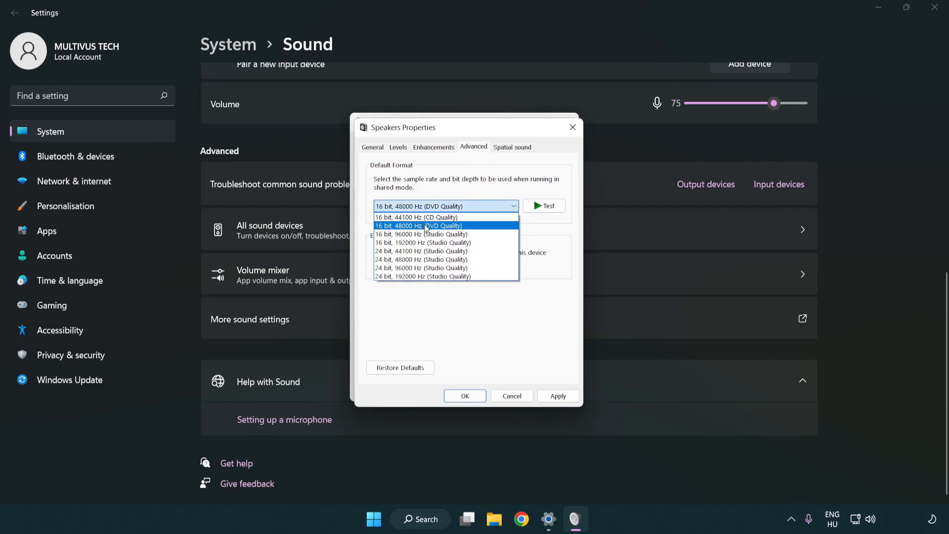
{"action": "left_click", "coordinate": [419, 226]}
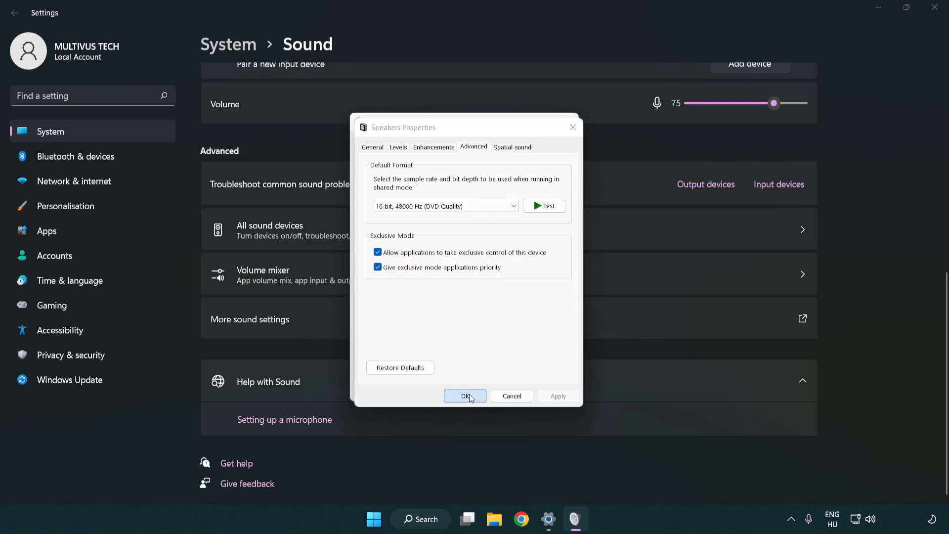
{"action": "left_click", "coordinate": [465, 395]}
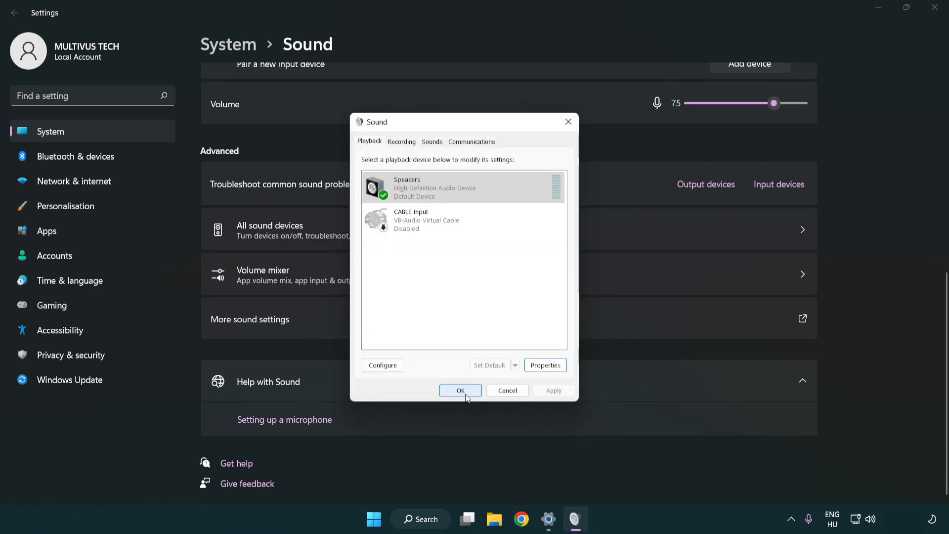
{"action": "left_click", "coordinate": [459, 389]}
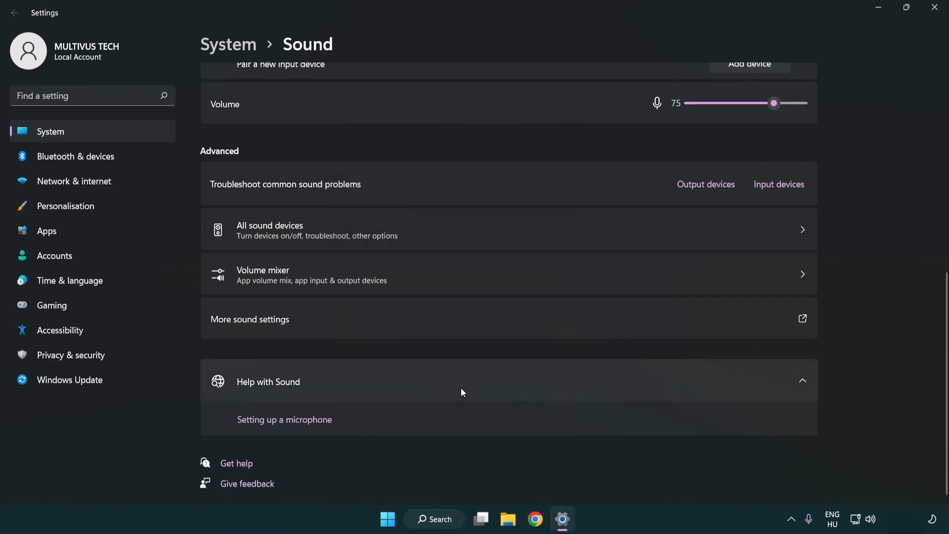
{"action": "mouse_move", "coordinate": [934, 9]}
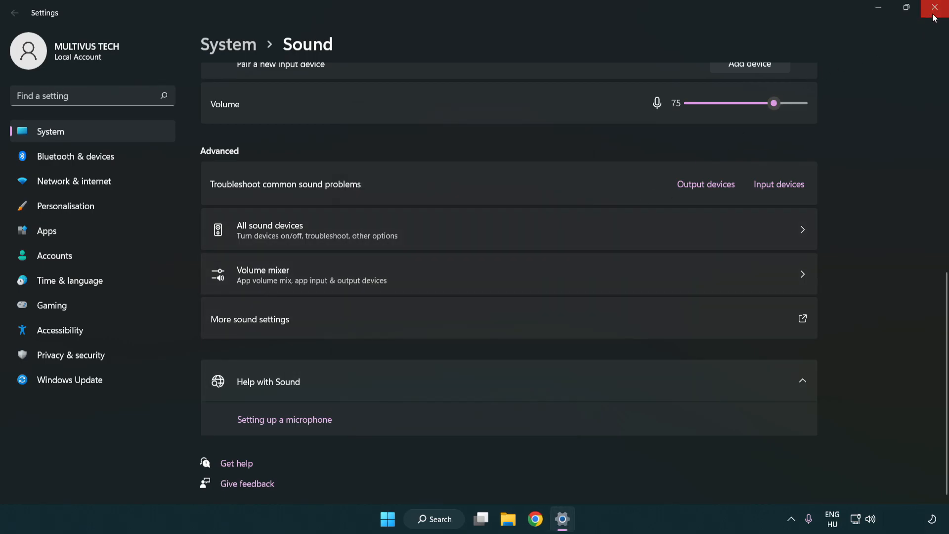
Close the Settings window to return to the desktop
{"action": "left_click", "coordinate": [934, 7]}
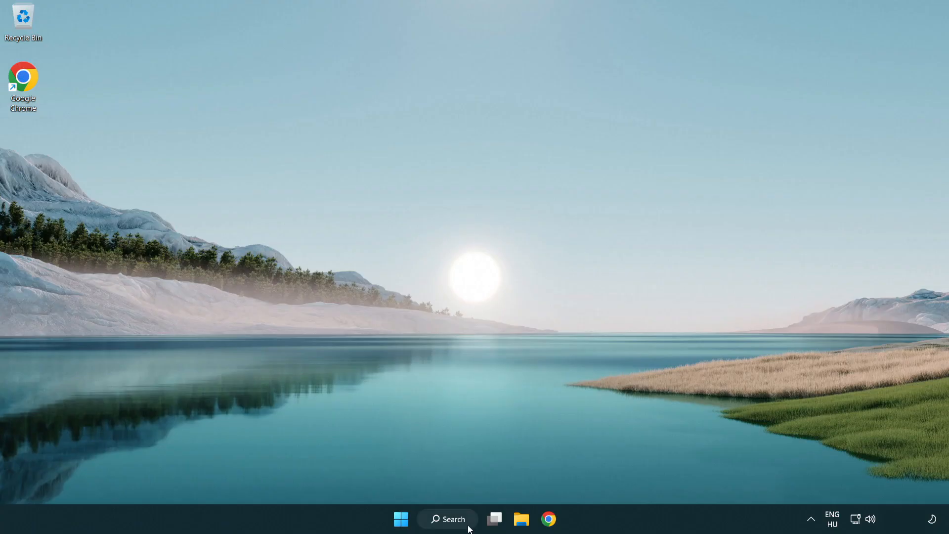
Search Windows for 'device manager' to launch Device Manager
{"action": "left_click", "coordinate": [447, 519]}
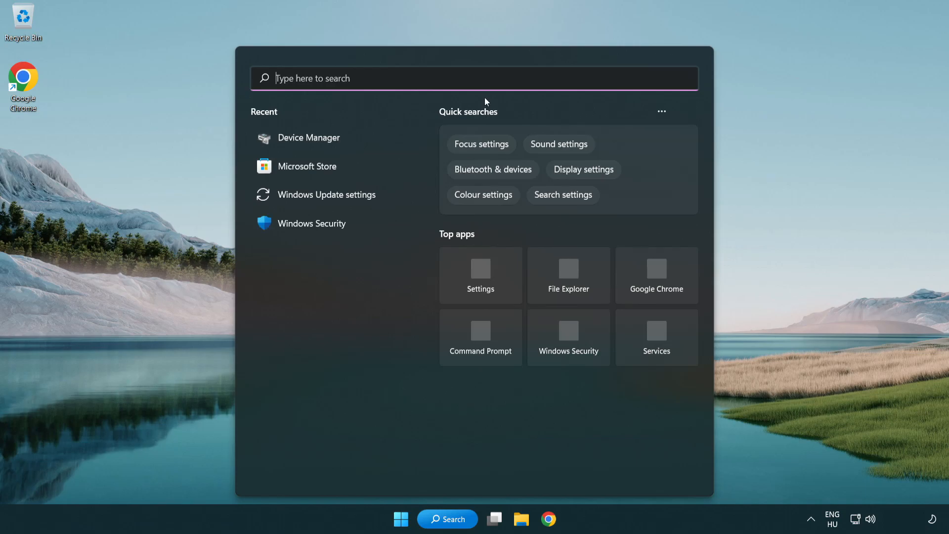
{"action": "type", "text": "device manager"}
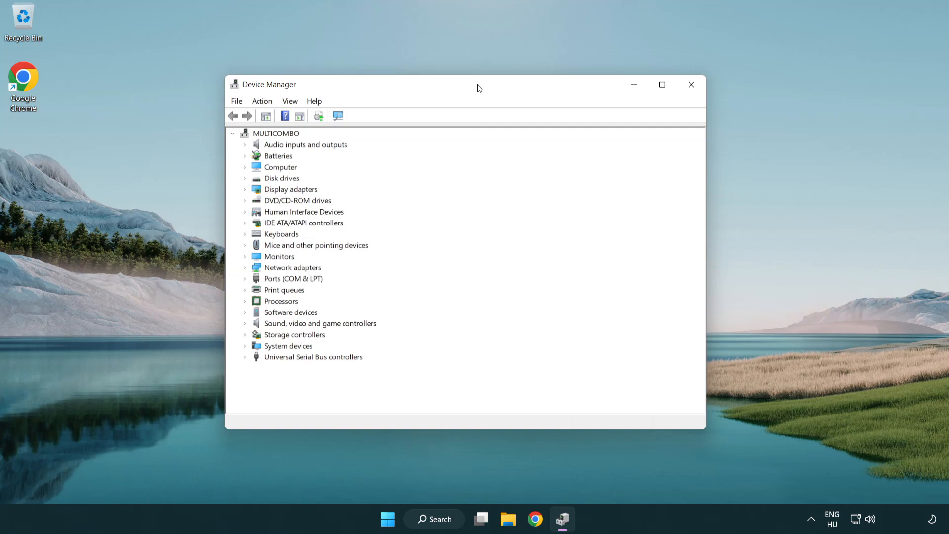
Expand Sound, video and game controllers and show actions for High Definition Audio Device
{"action": "left_click", "coordinate": [320, 323]}
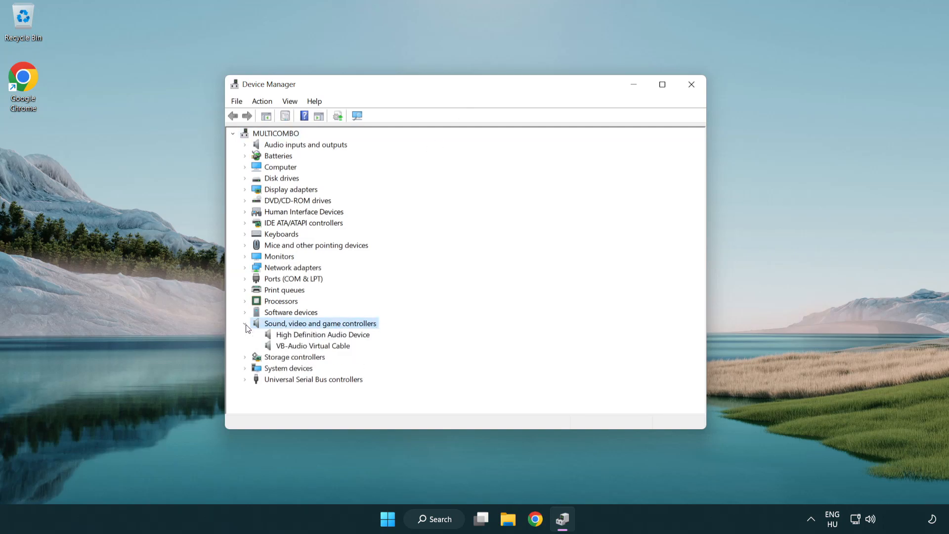
{"action": "mouse_move", "coordinate": [295, 338]}
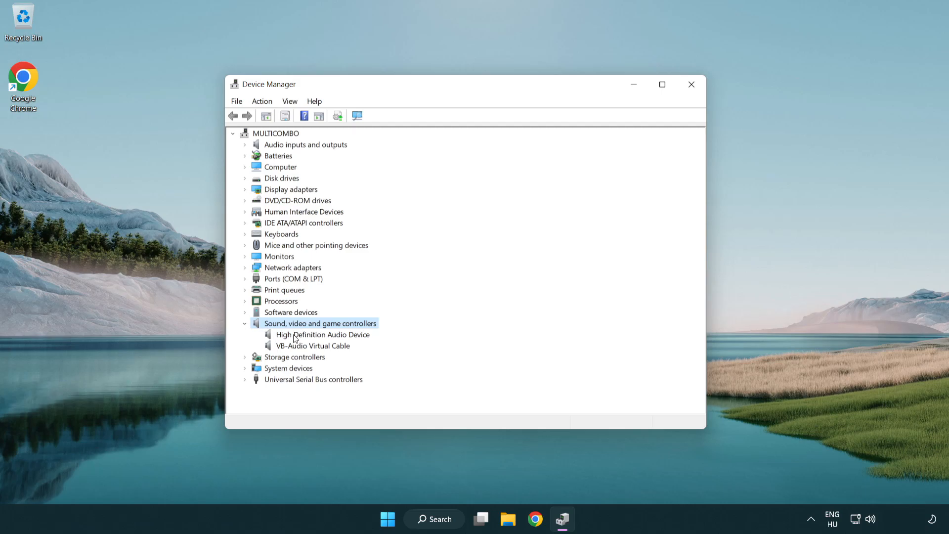
{"action": "left_click", "coordinate": [322, 334]}
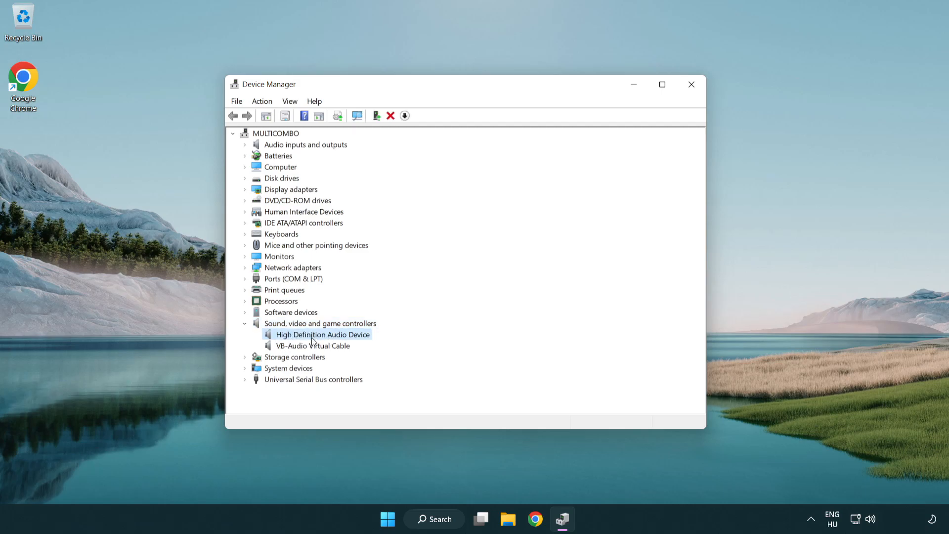
{"action": "right_click", "coordinate": [321, 334]}
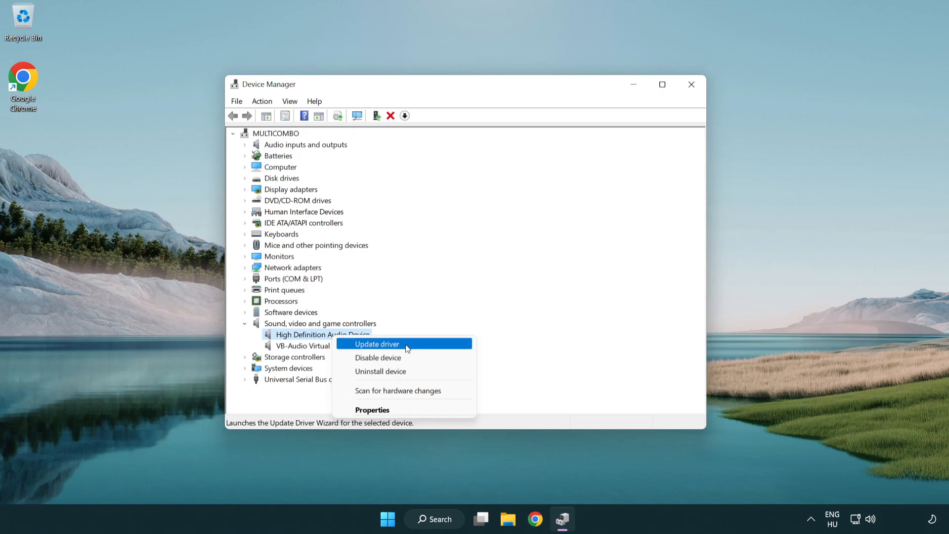
Update the driver by picking High Definition Audio Device from the compatible drivers list
{"action": "left_click", "coordinate": [376, 344]}
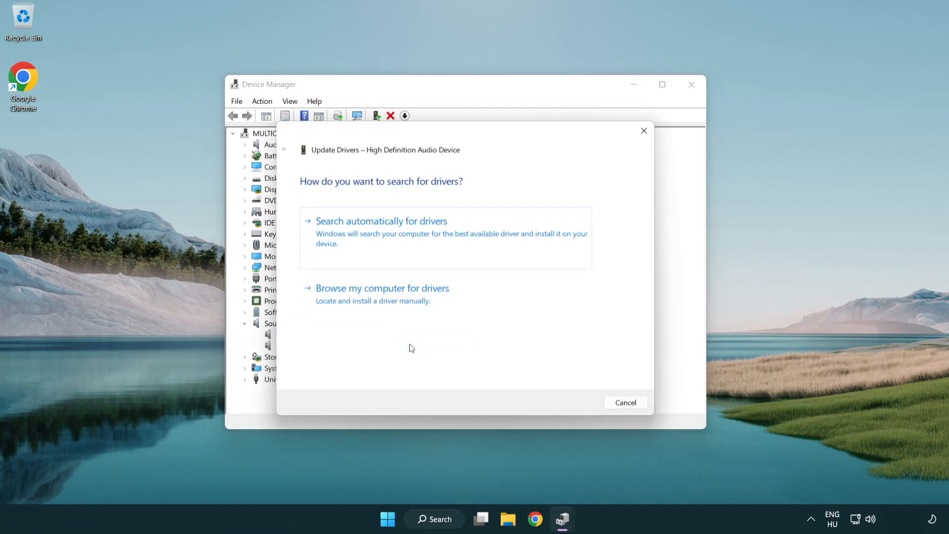
{"action": "mouse_move", "coordinate": [506, 238]}
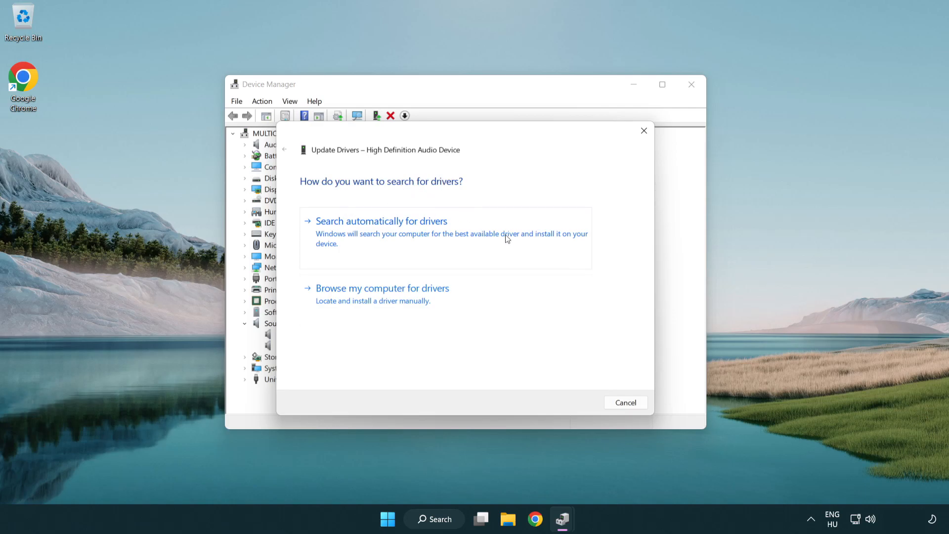
{"action": "mouse_move", "coordinate": [382, 311]}
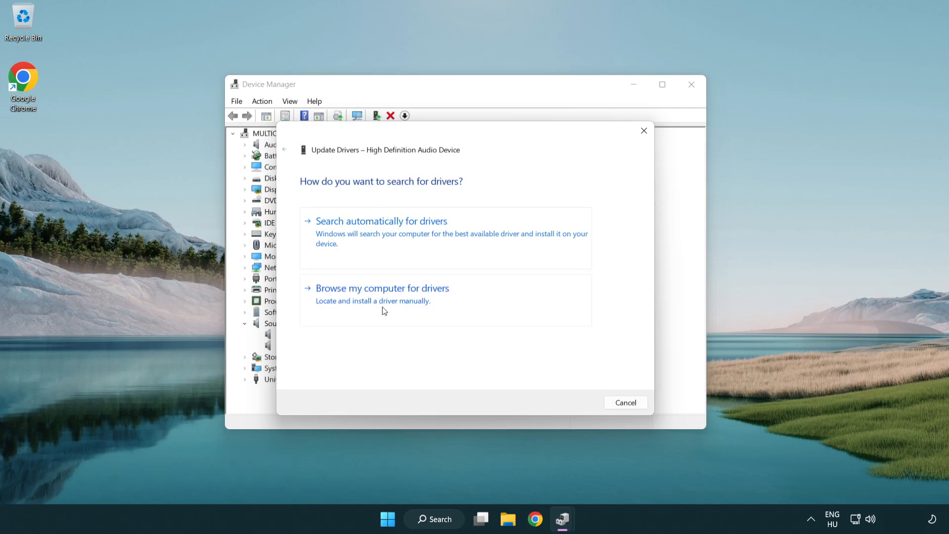
{"action": "left_click", "coordinate": [382, 288]}
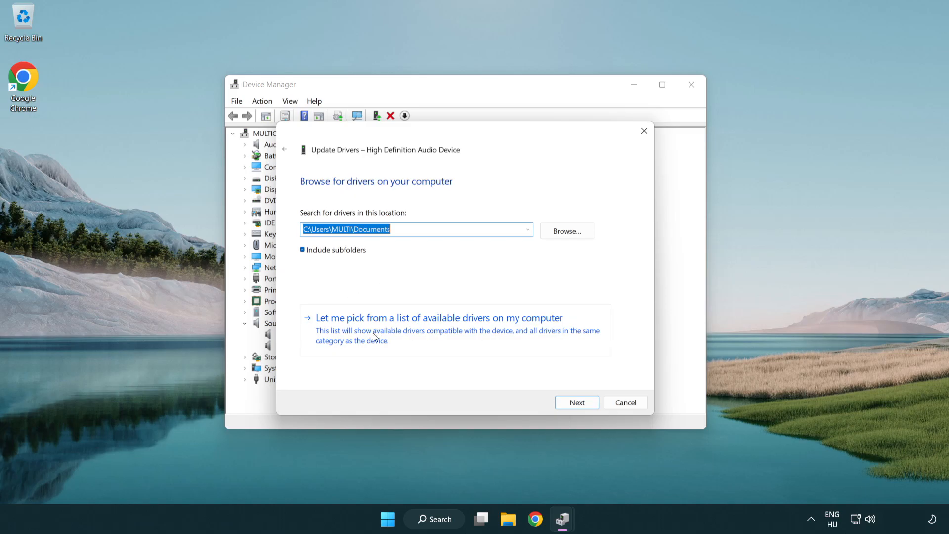
{"action": "mouse_move", "coordinate": [456, 337]}
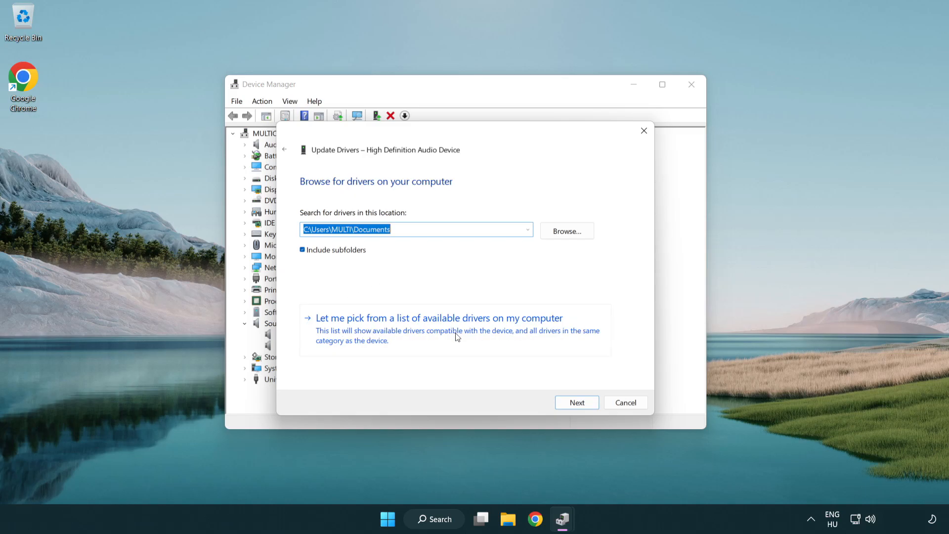
{"action": "left_click", "coordinate": [438, 318]}
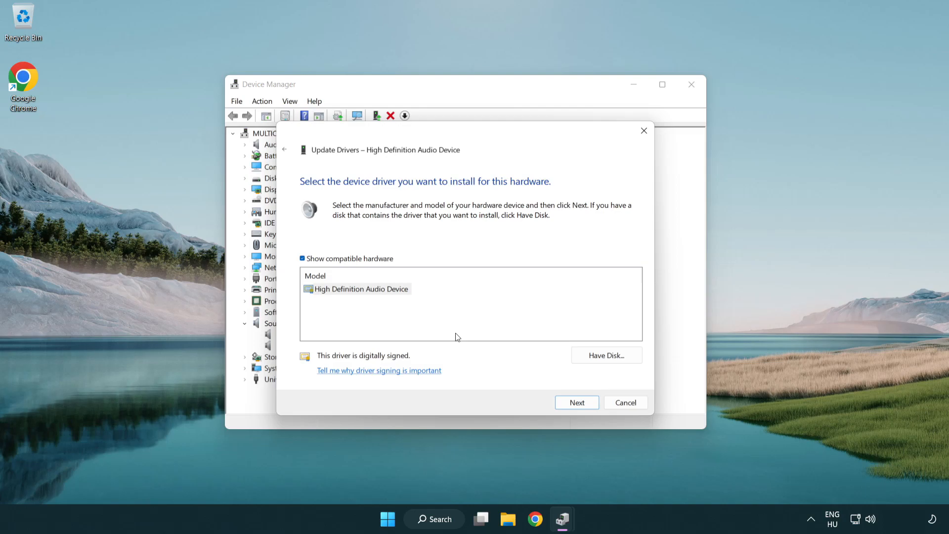
{"action": "left_click", "coordinate": [361, 289]}
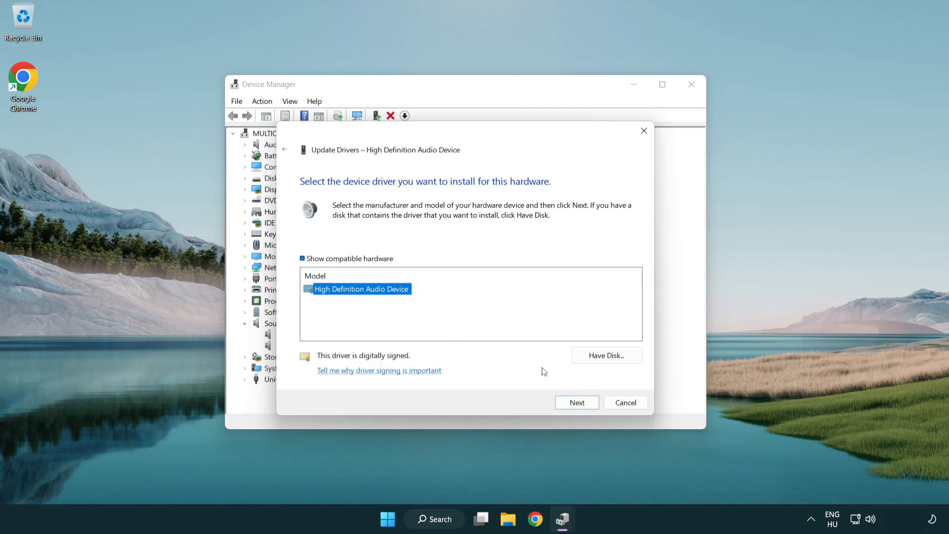
{"action": "left_click", "coordinate": [576, 403]}
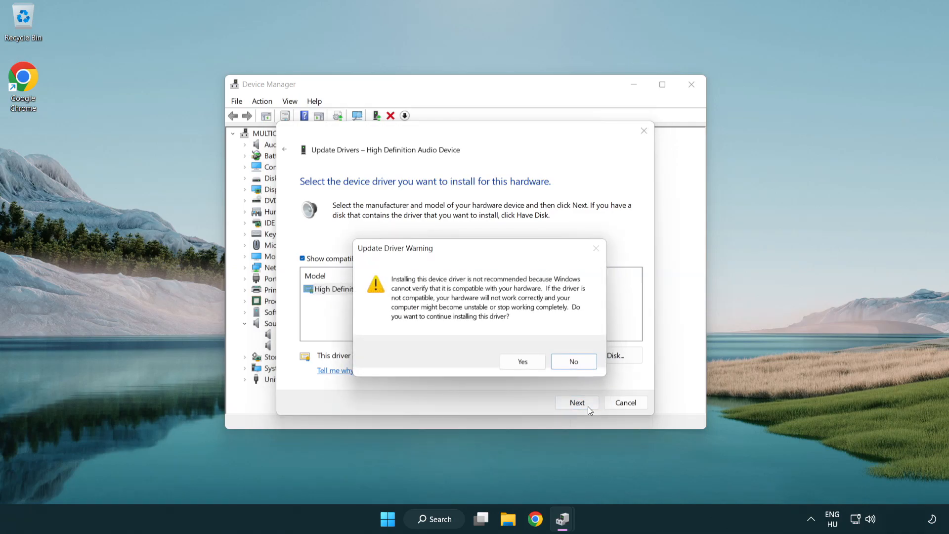
Accept the Update Driver Warning, finish the High Definition Audio Device install, and close Device Manager
{"action": "left_click", "coordinate": [522, 362]}
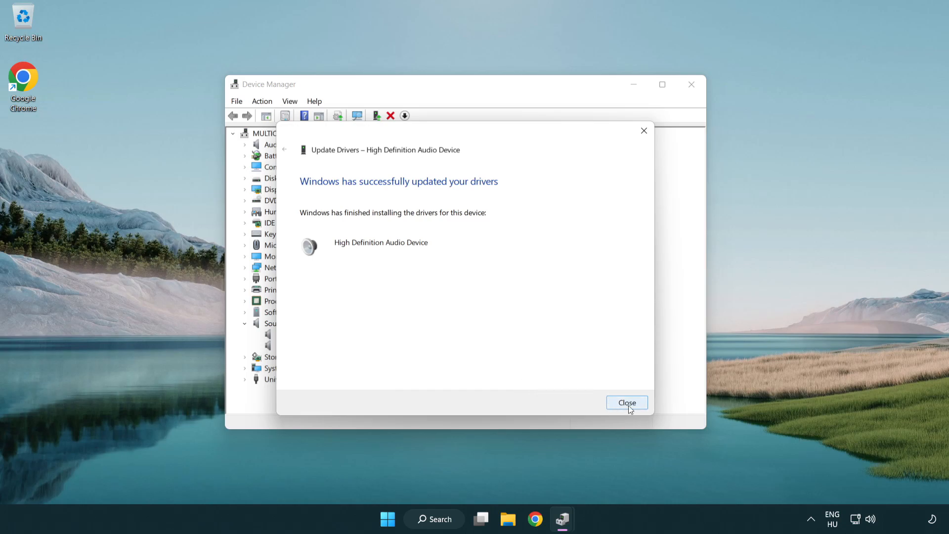
{"action": "left_click", "coordinate": [627, 402]}
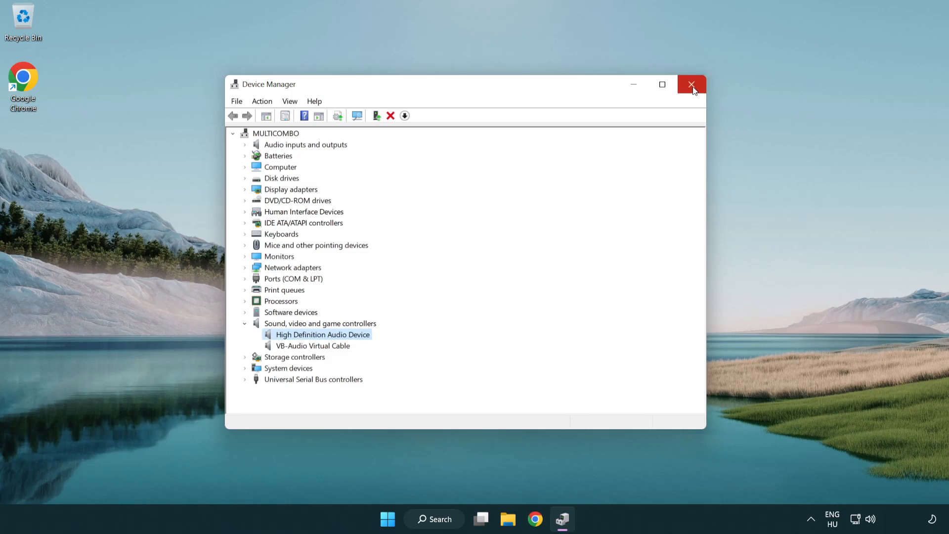
{"action": "left_click", "coordinate": [691, 84]}
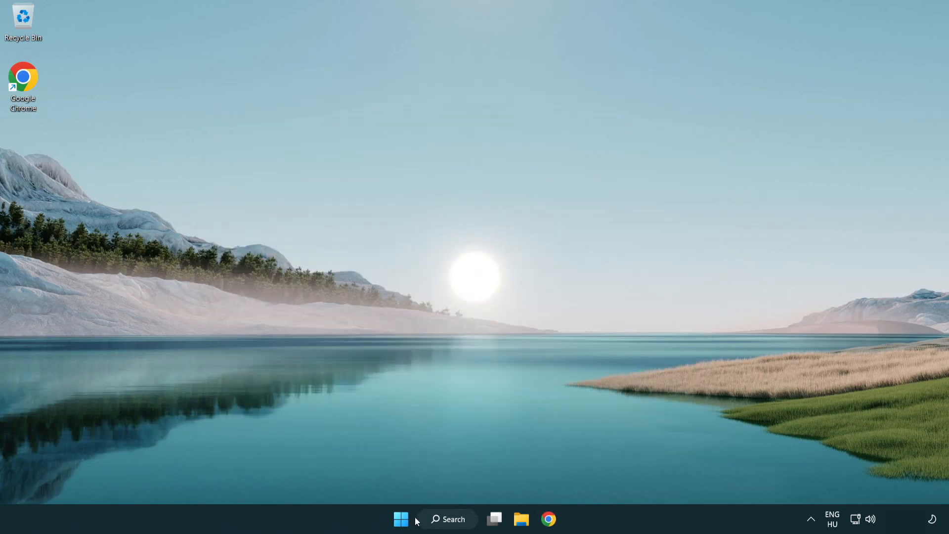
{"action": "left_click", "coordinate": [400, 519]}
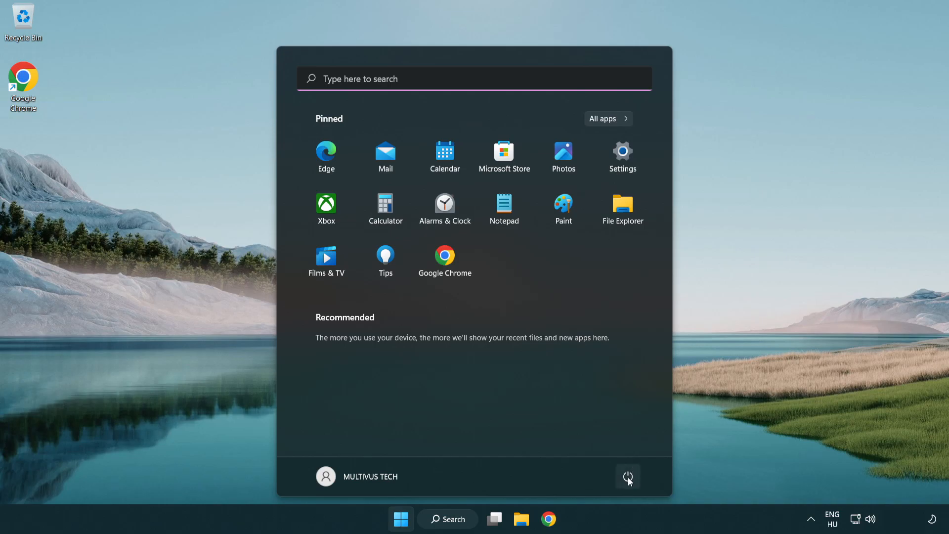
{"action": "left_click", "coordinate": [628, 477]}
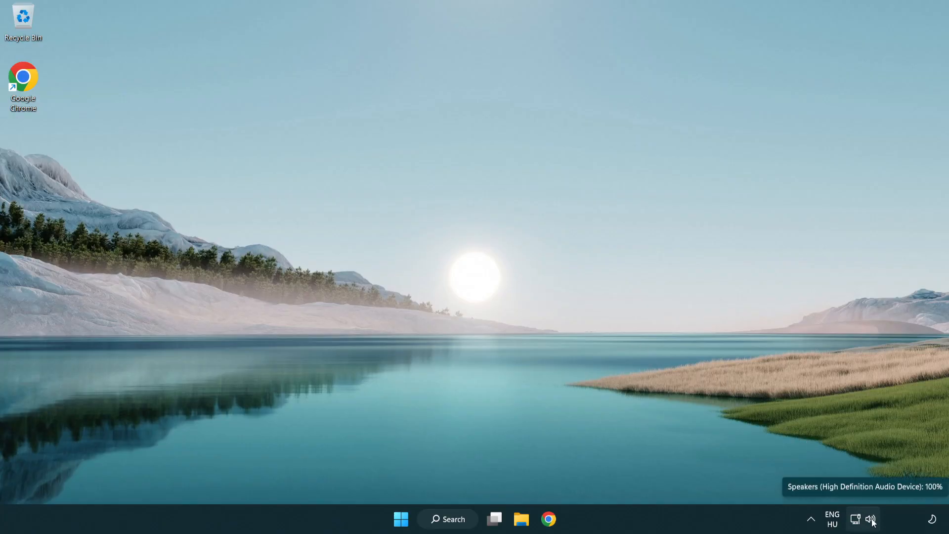
Launch the Playing Audio troubleshooter from the tray speaker icon's Troubleshoot sound problems option
{"action": "right_click", "coordinate": [871, 519]}
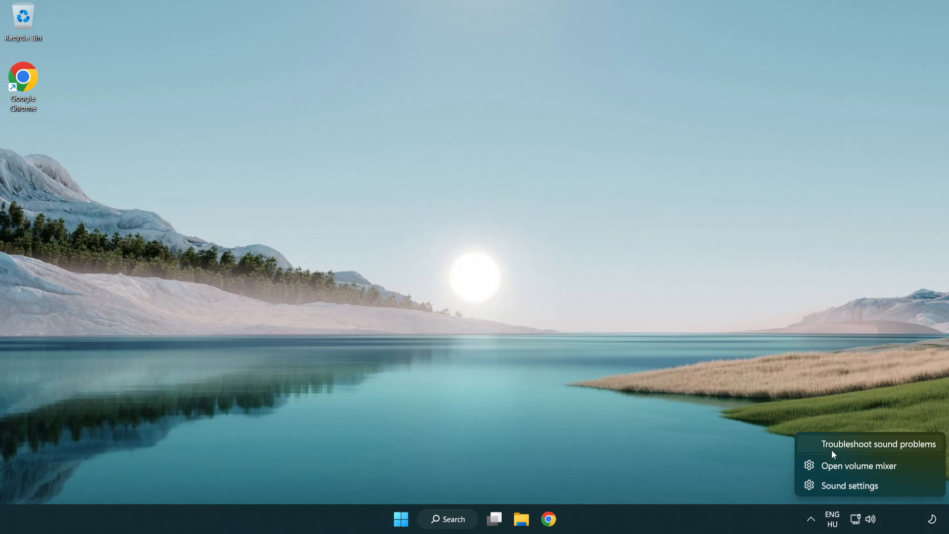
{"action": "mouse_move", "coordinate": [867, 449]}
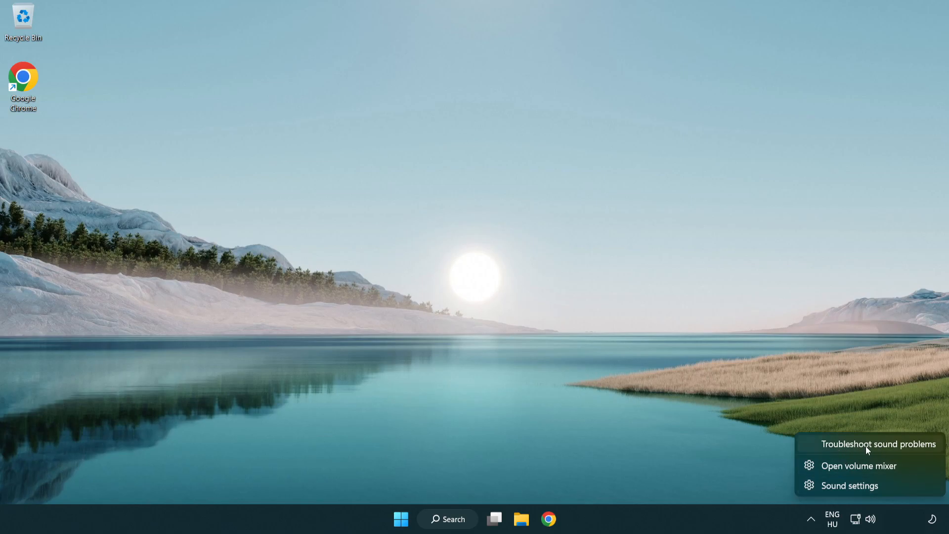
{"action": "left_click", "coordinate": [878, 444]}
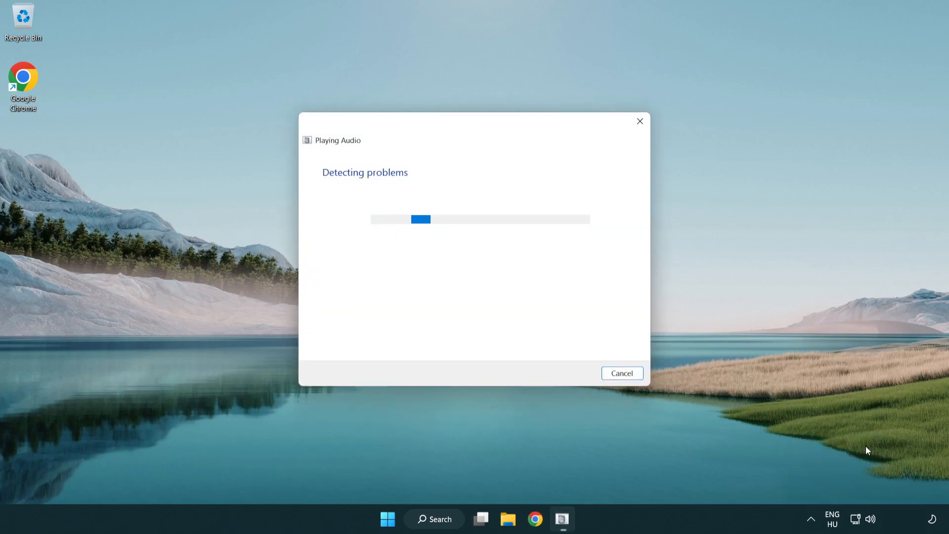